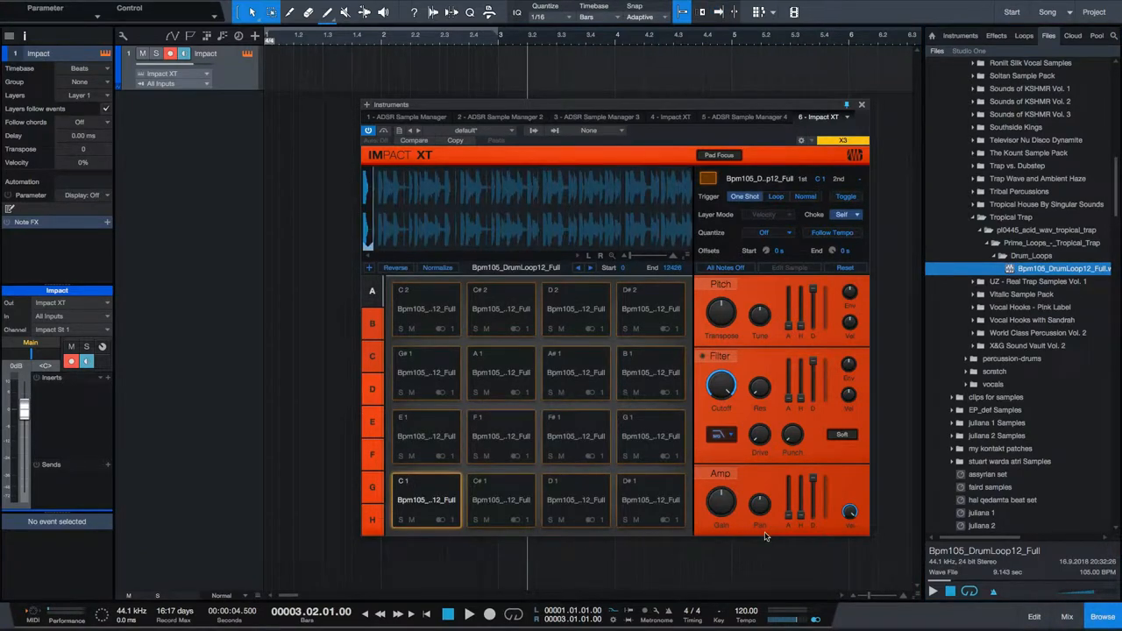
Step: Audition the slices on pads C1, F#1, D#1 and G1, then bring up pad G1's options
{"action": "left_click", "coordinate": [427, 500]}
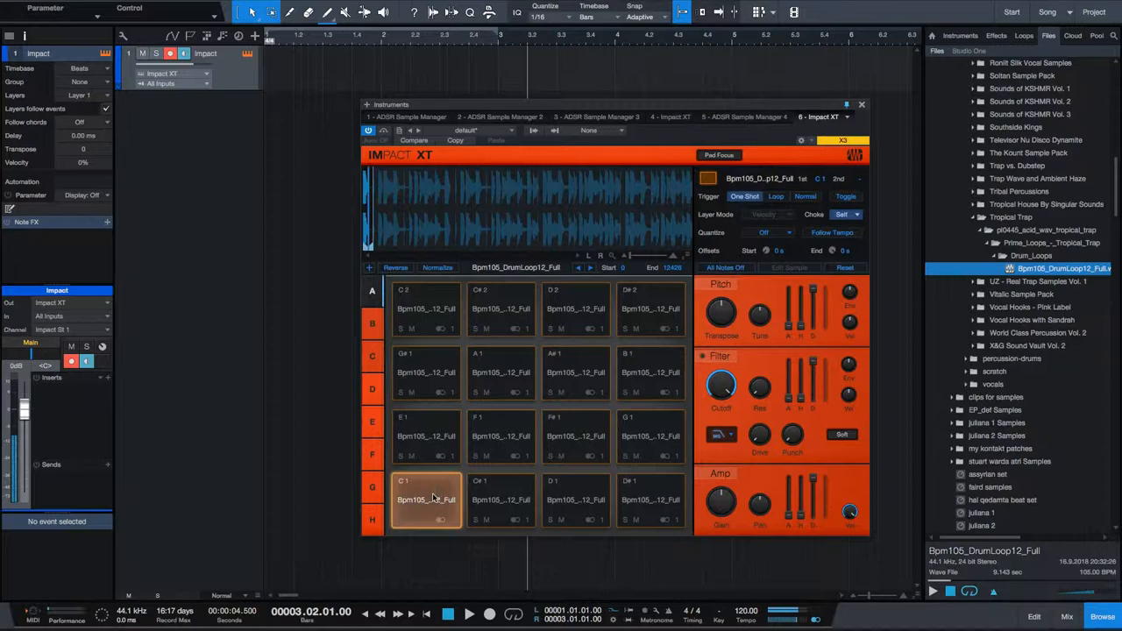
{"action": "left_click", "coordinate": [650, 435]}
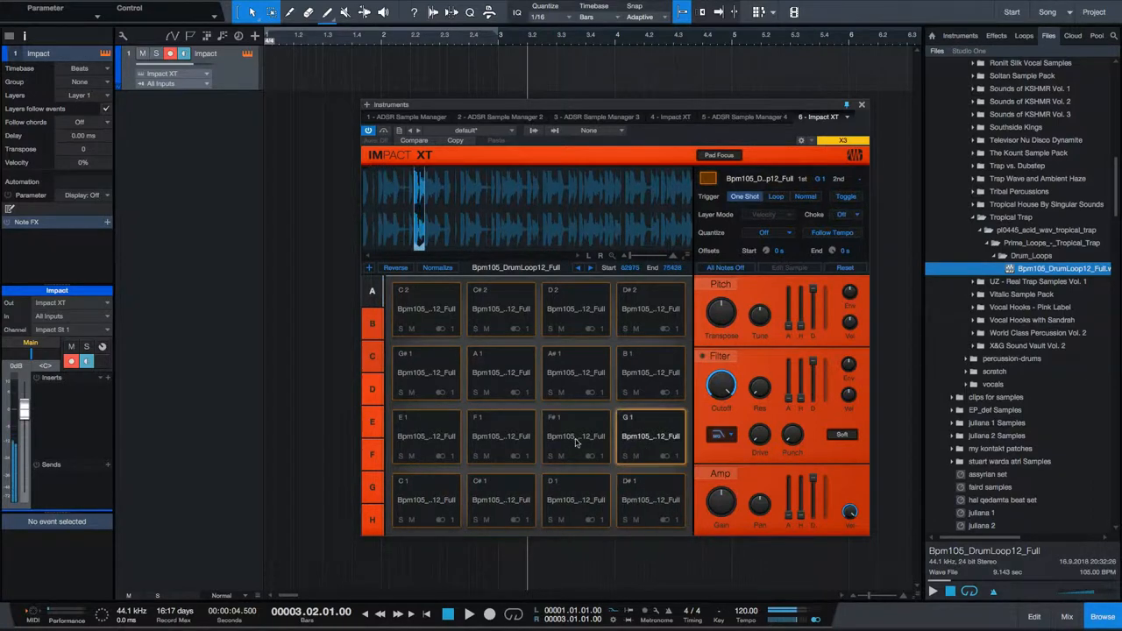
{"action": "left_click", "coordinate": [649, 309]}
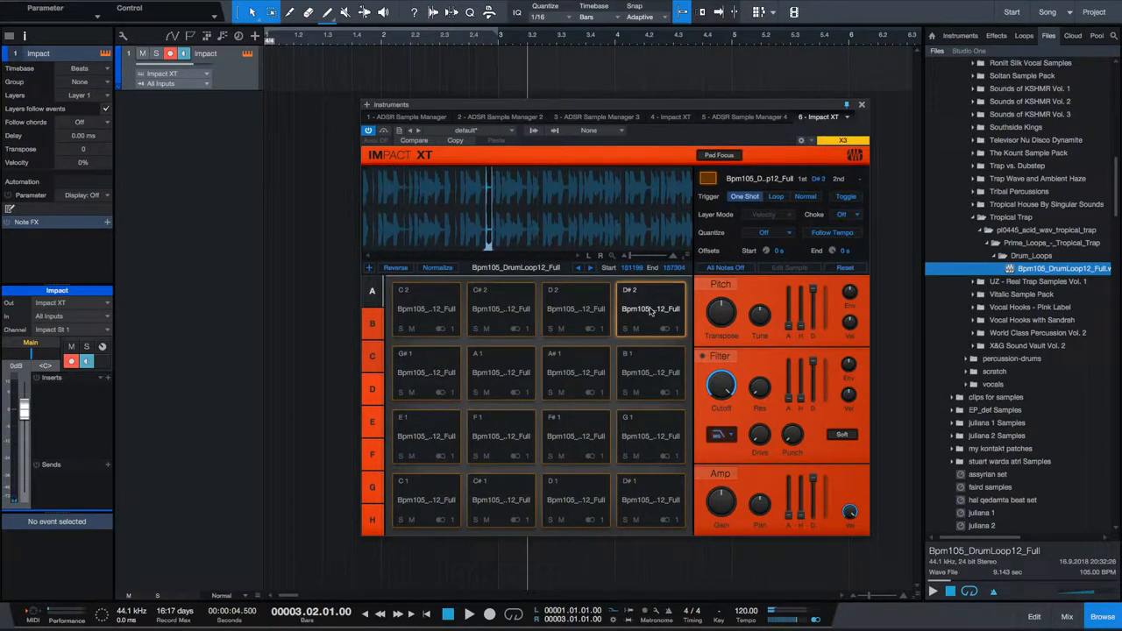
{"action": "left_click", "coordinate": [650, 434]}
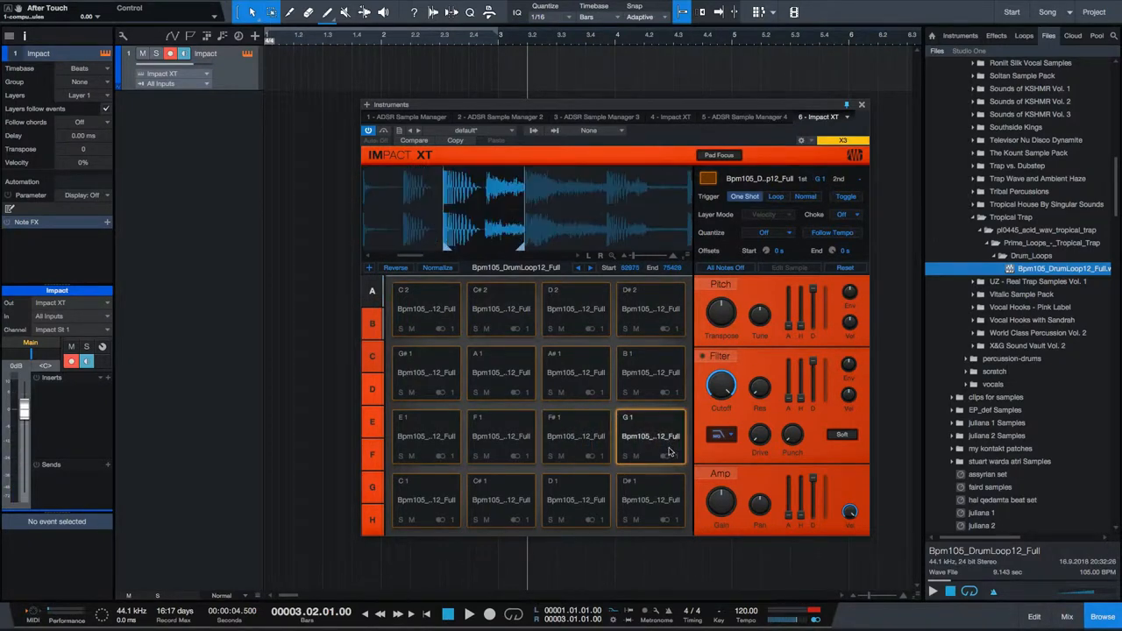
{"action": "mouse_move", "coordinate": [658, 445]}
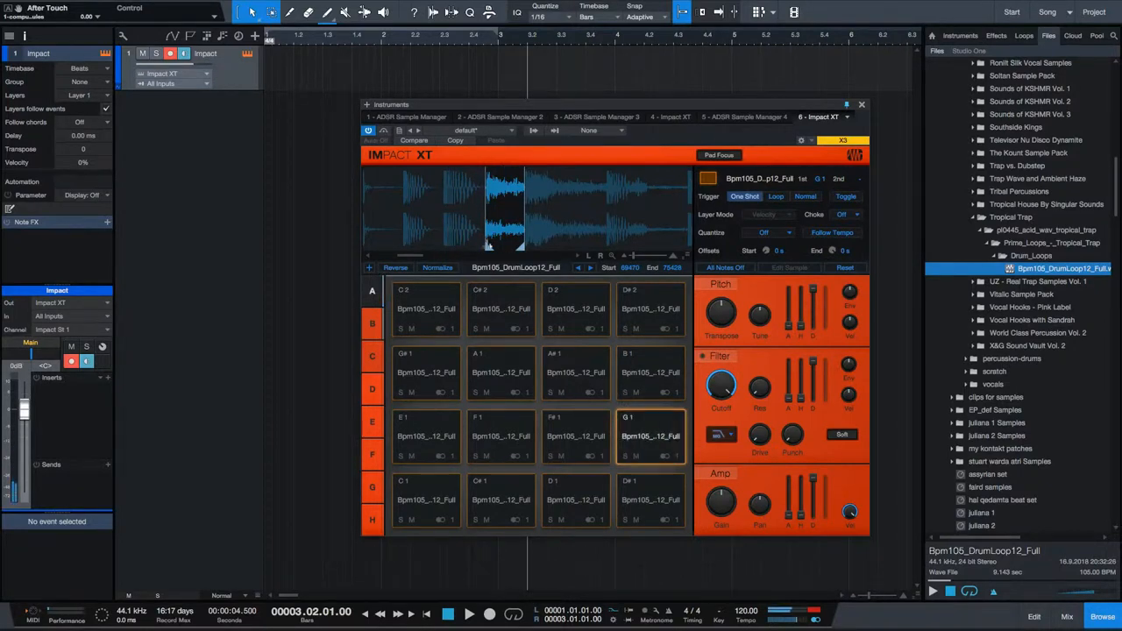
{"action": "right_click", "coordinate": [652, 435]}
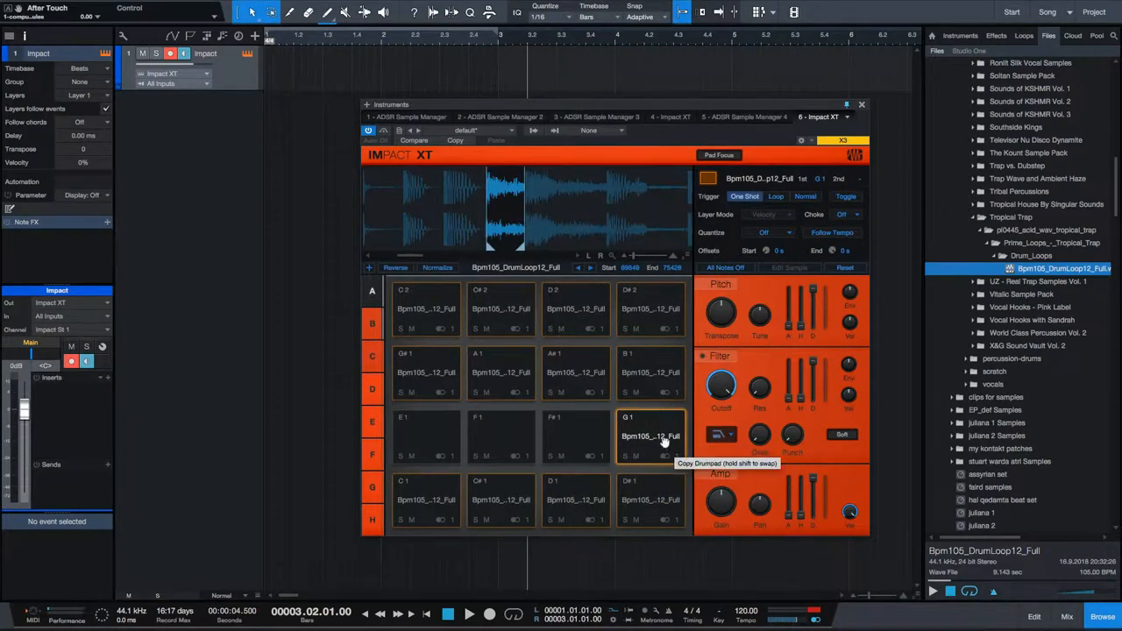
{"action": "mouse_move", "coordinate": [660, 442]}
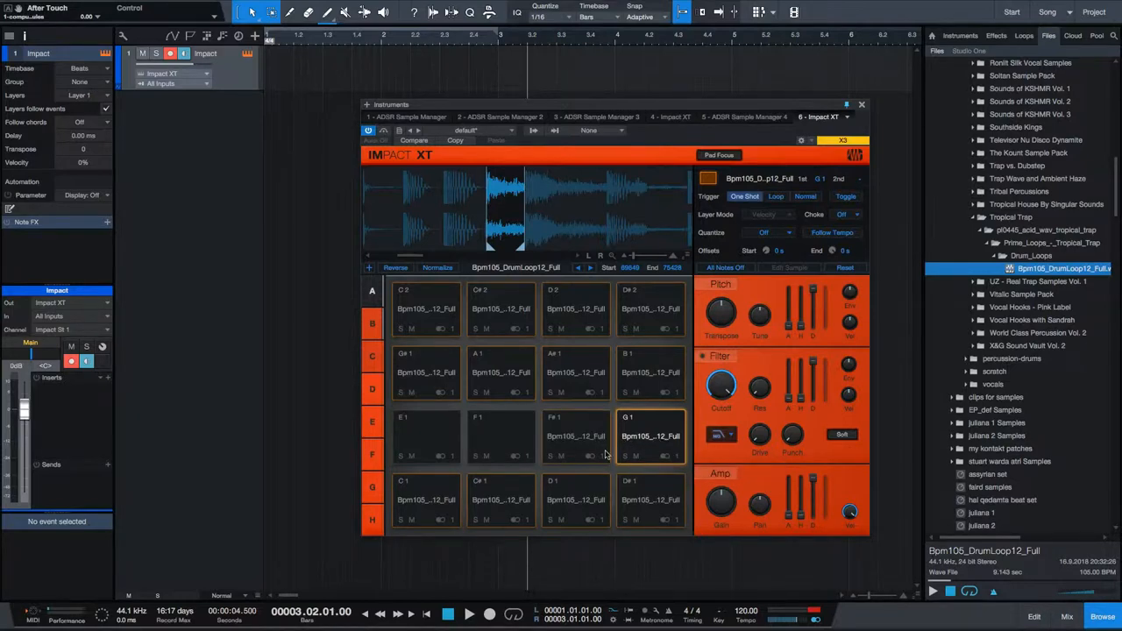
{"action": "mouse_move", "coordinate": [649, 435]}
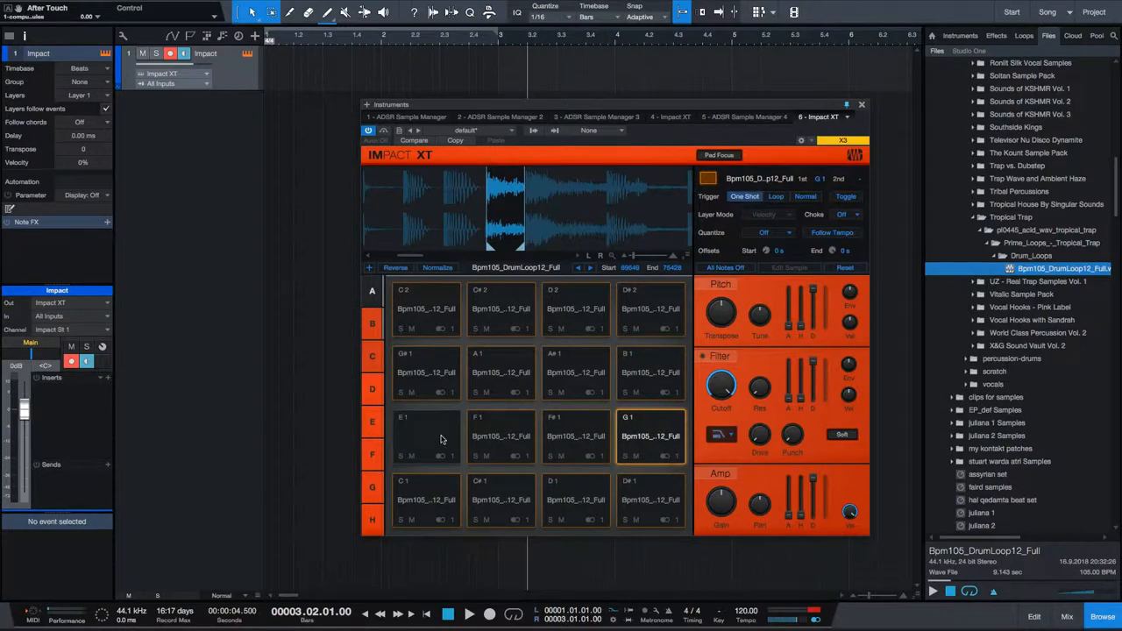
{"action": "left_click", "coordinate": [502, 434]}
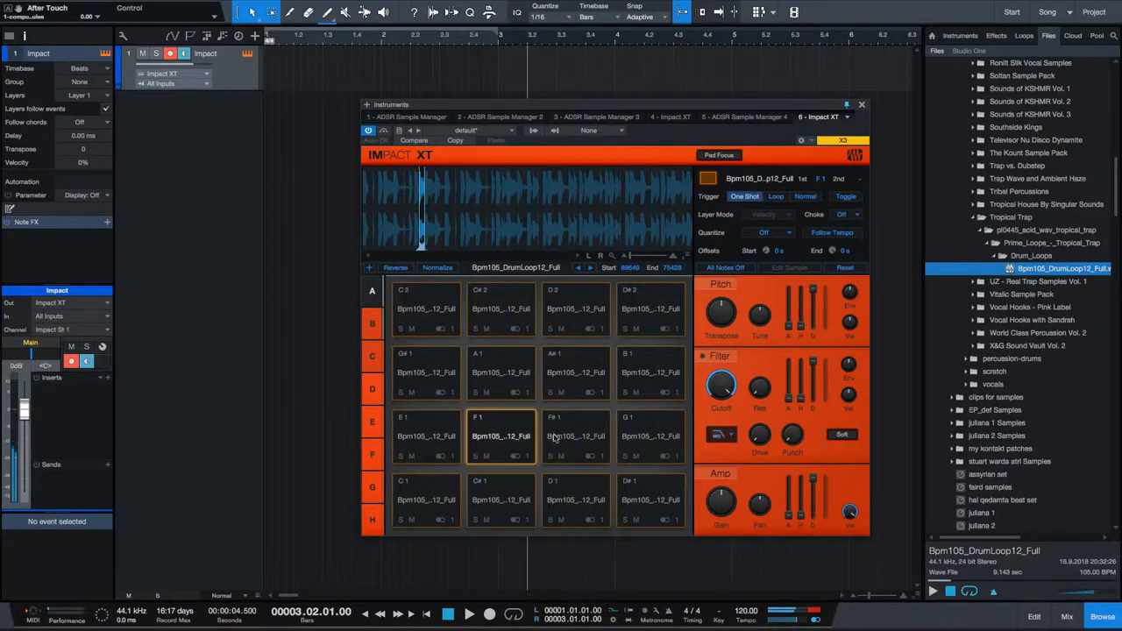
{"action": "left_click", "coordinate": [648, 434]}
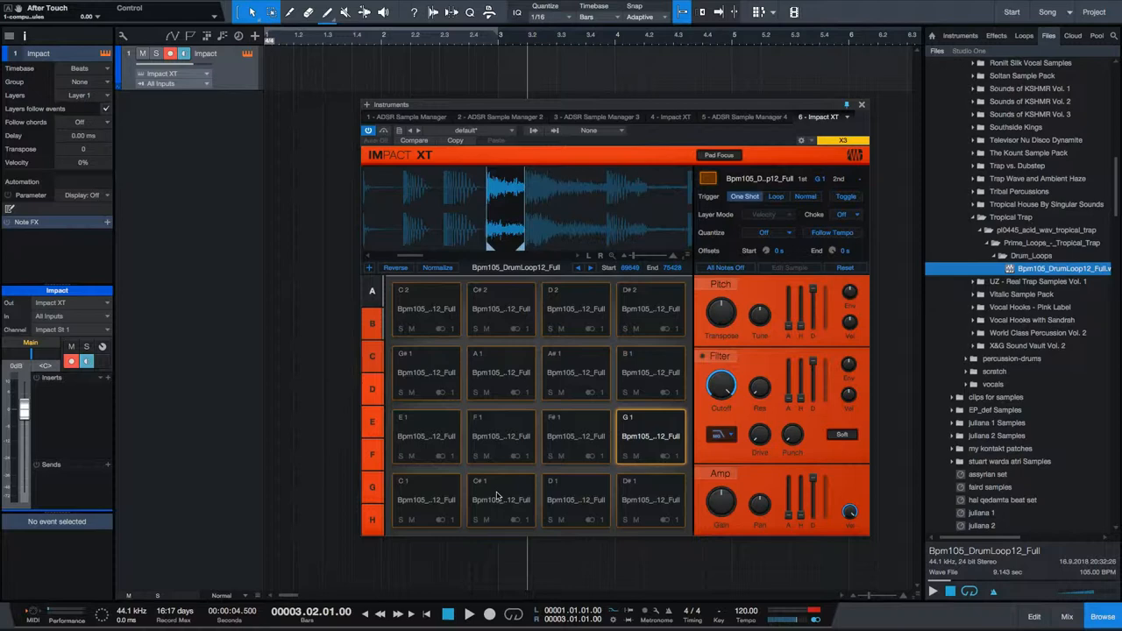
{"action": "mouse_move", "coordinate": [698, 456]}
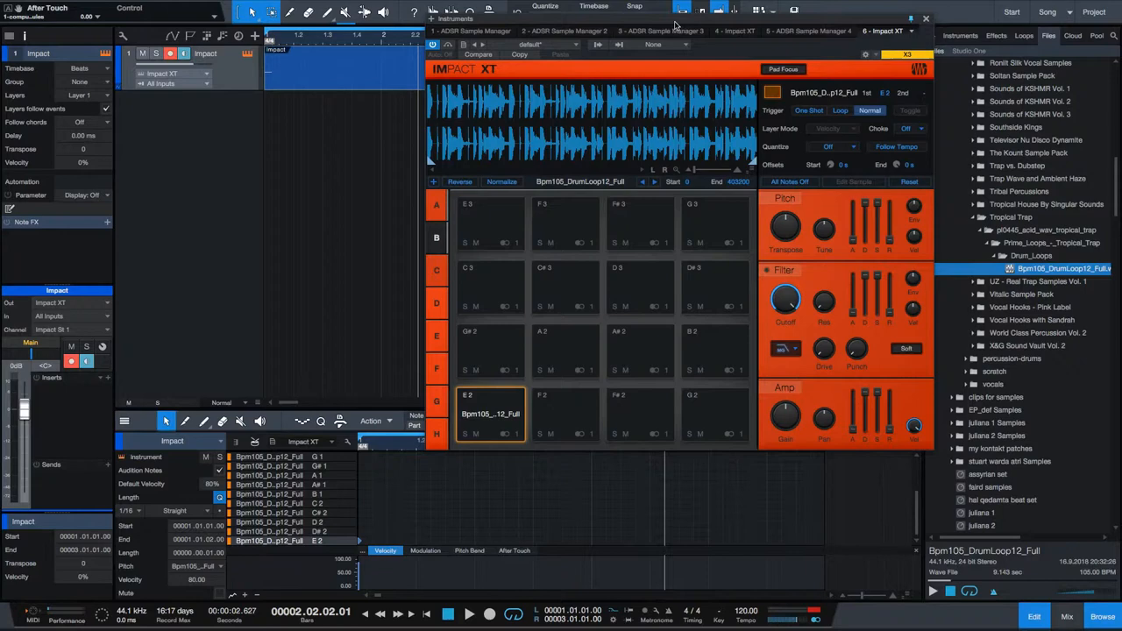
{"action": "mouse_move", "coordinate": [675, 24]}
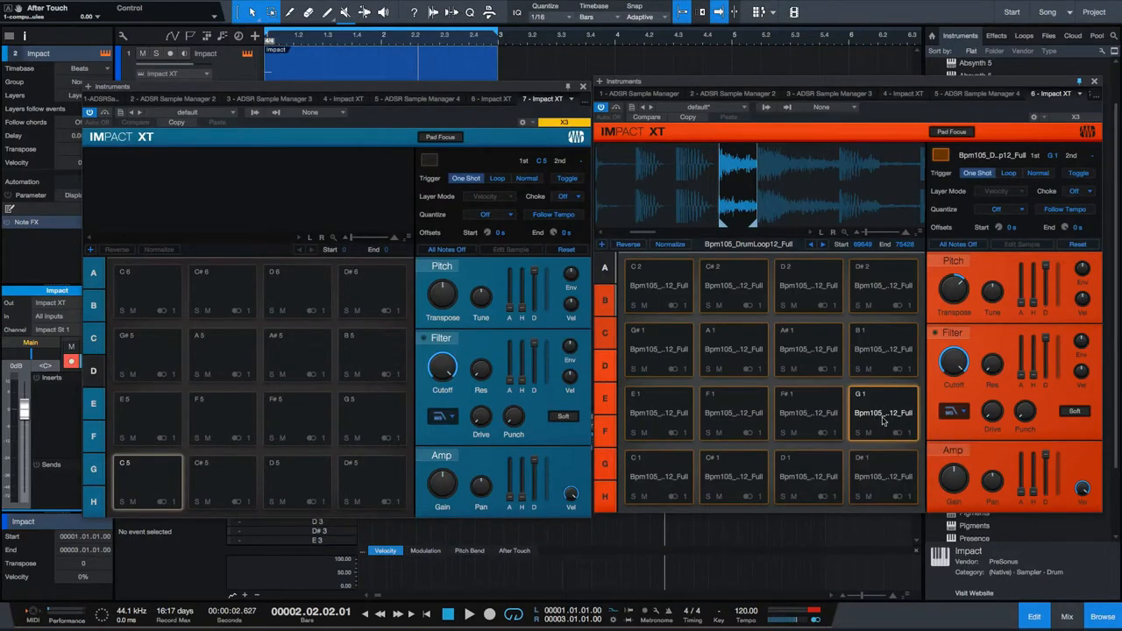
{"action": "mouse_move", "coordinate": [458, 396]}
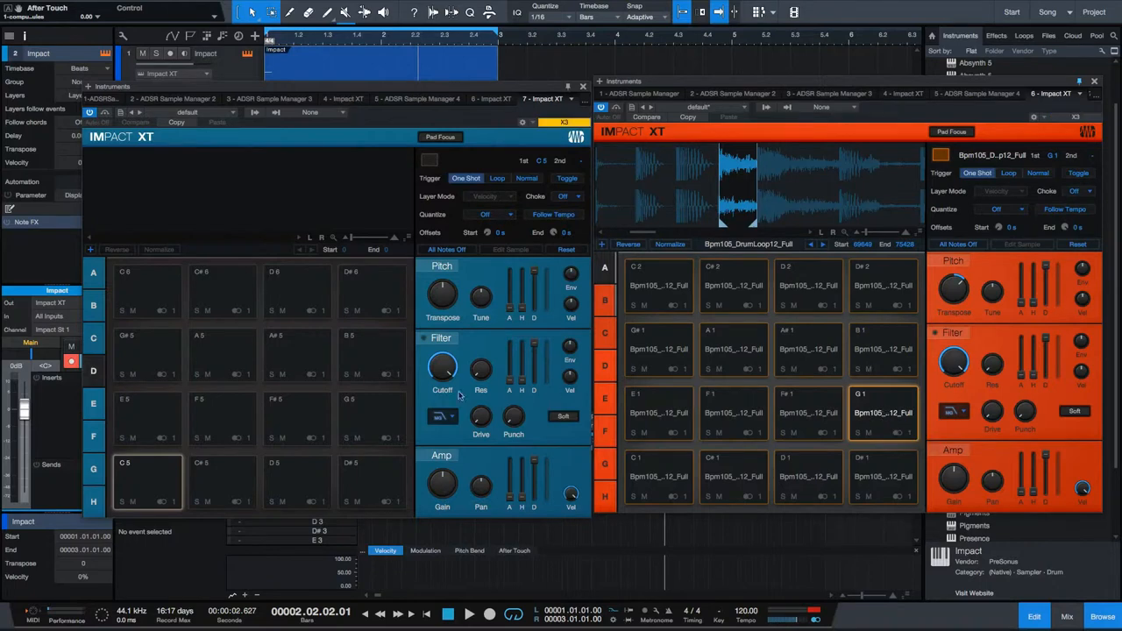